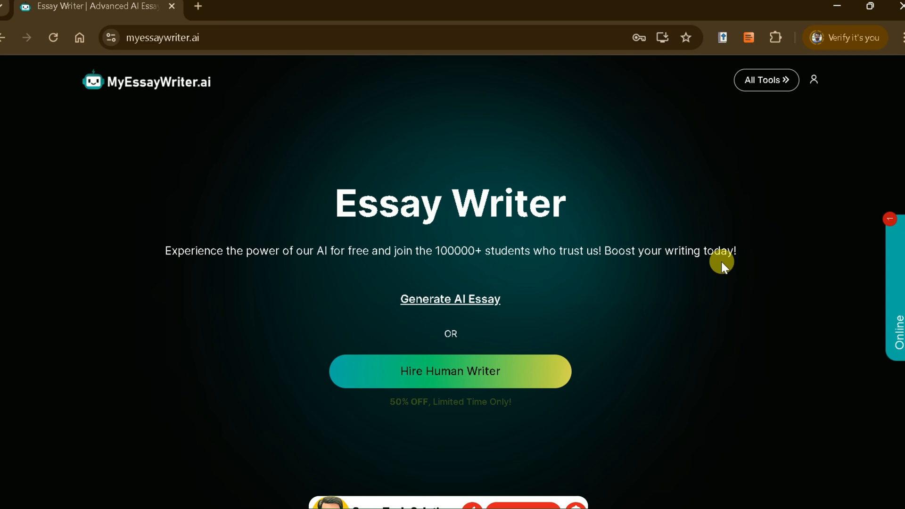
Scroll to How To Use, advance to the sample Hillary Clinton essay, then return to top
scroll("down", 3)
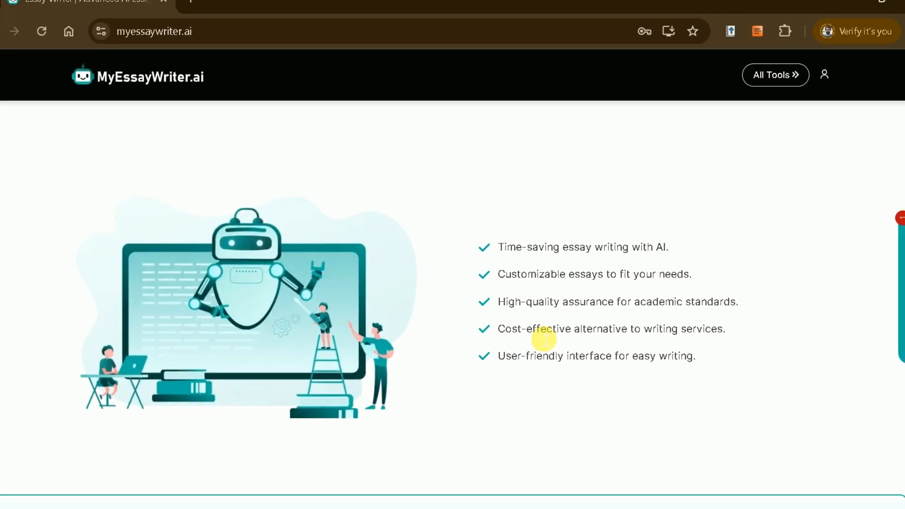
scroll("down", 3)
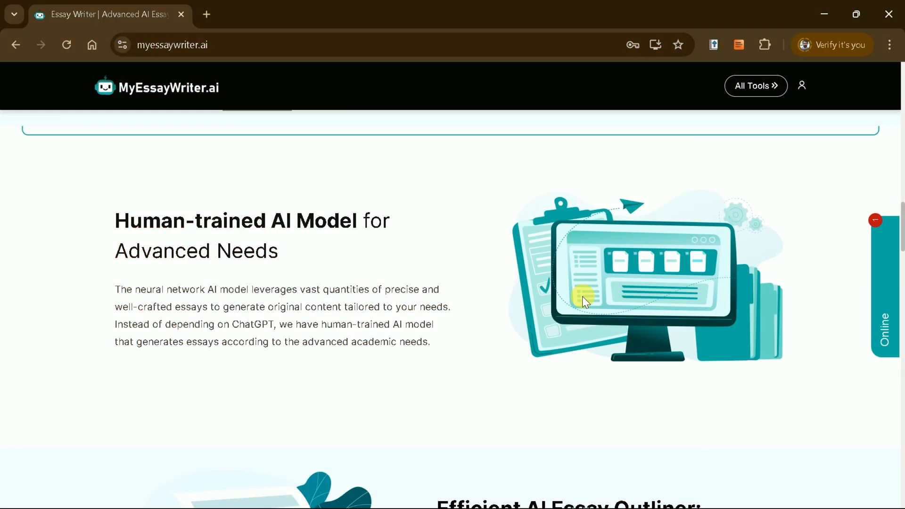
scroll("down", 3)
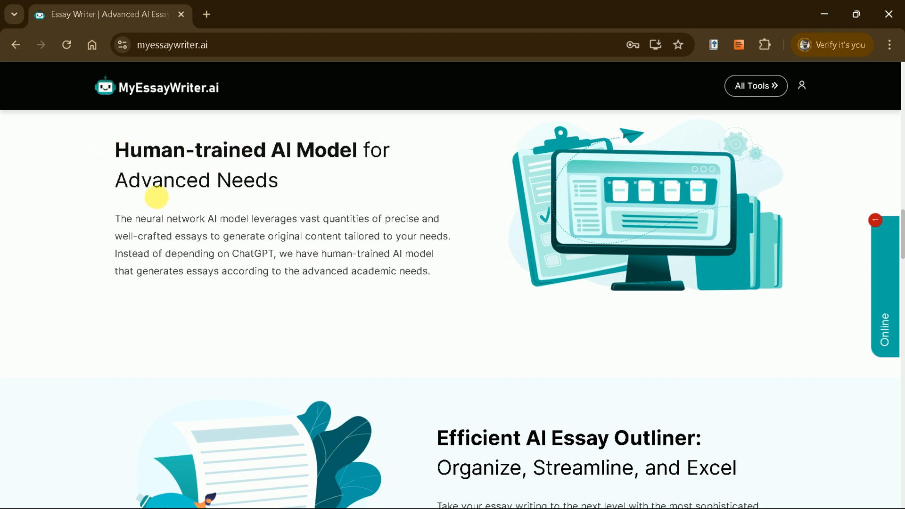
mouse_move(493, 298)
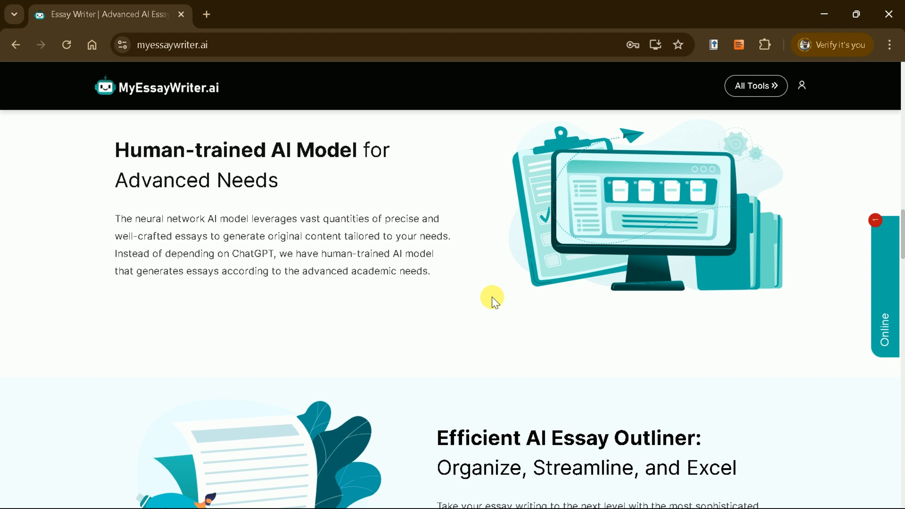
scroll("down", 3)
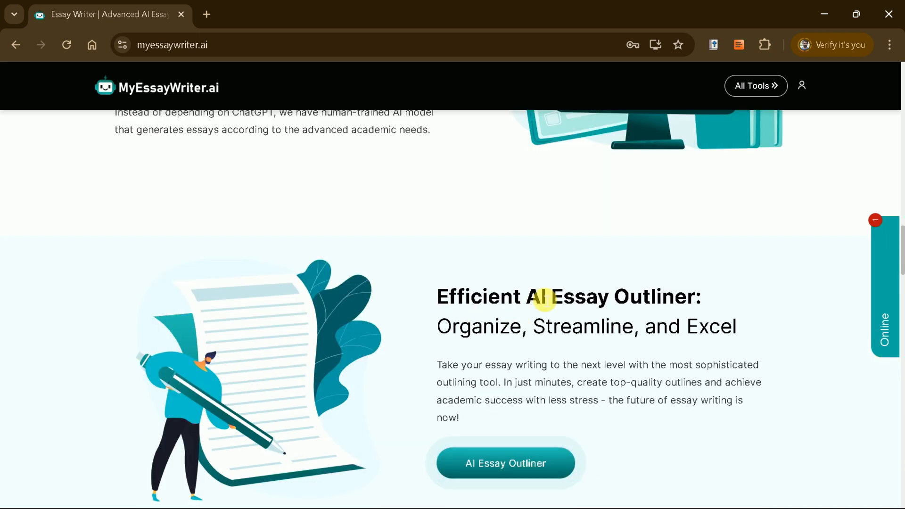
scroll("down", 3)
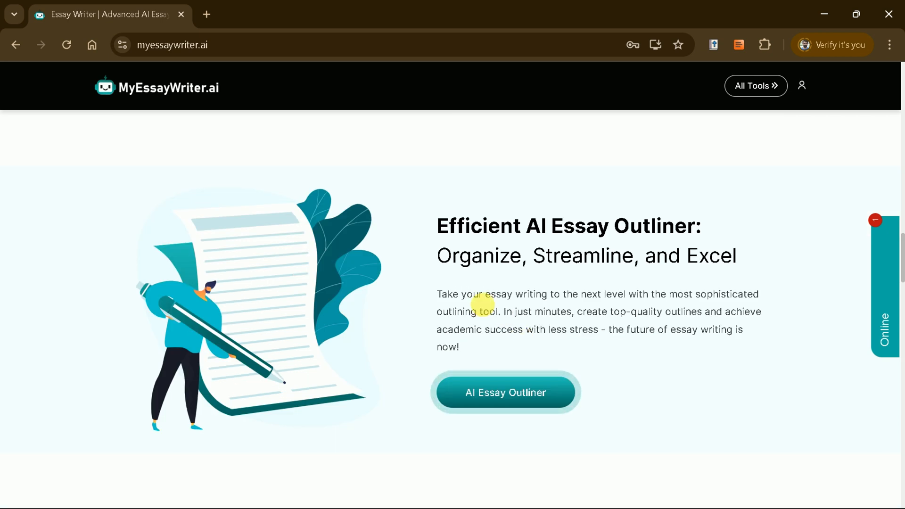
mouse_move(538, 355)
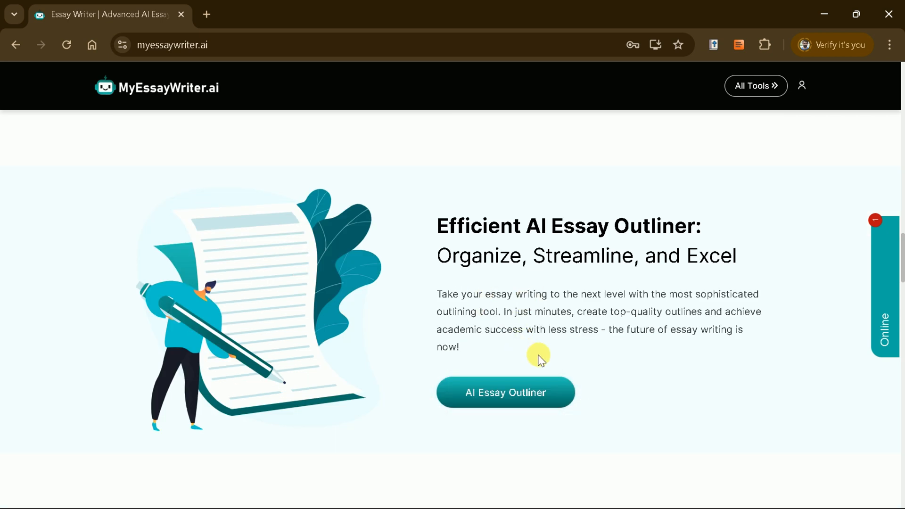
mouse_move(505, 393)
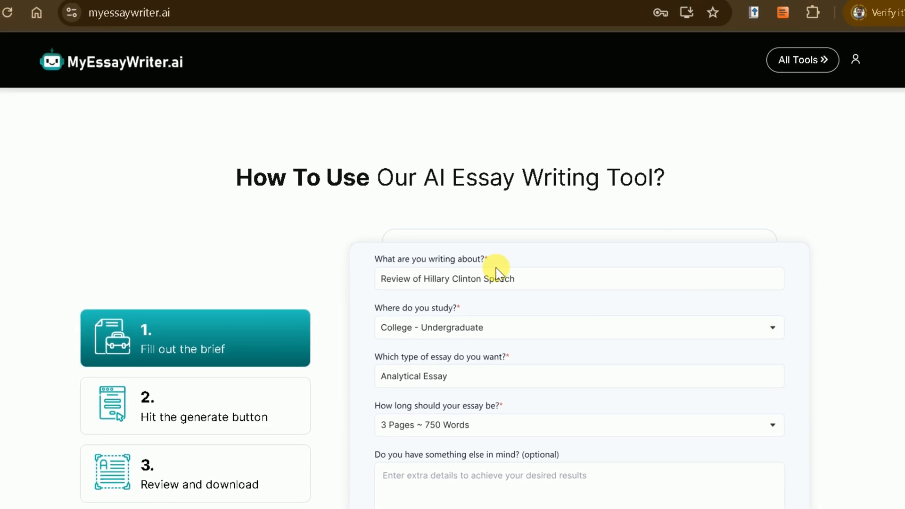
scroll("down", 3)
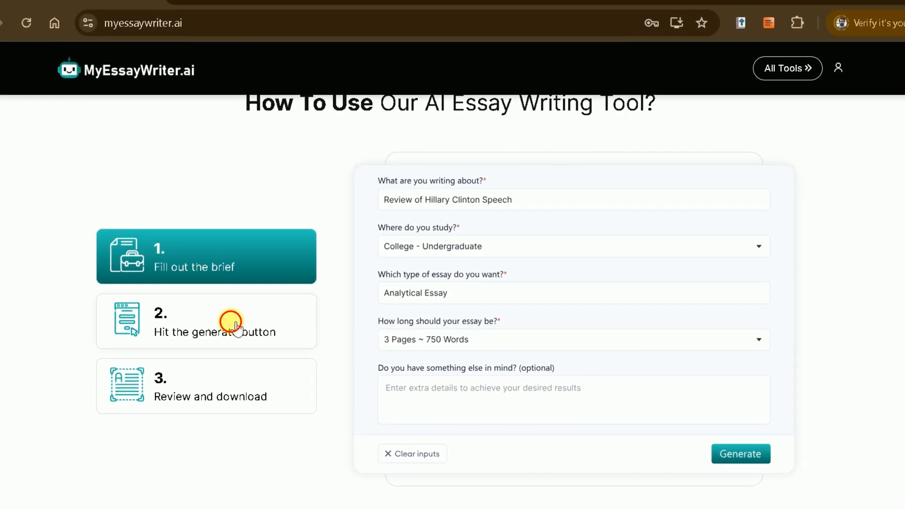
left_click(741, 453)
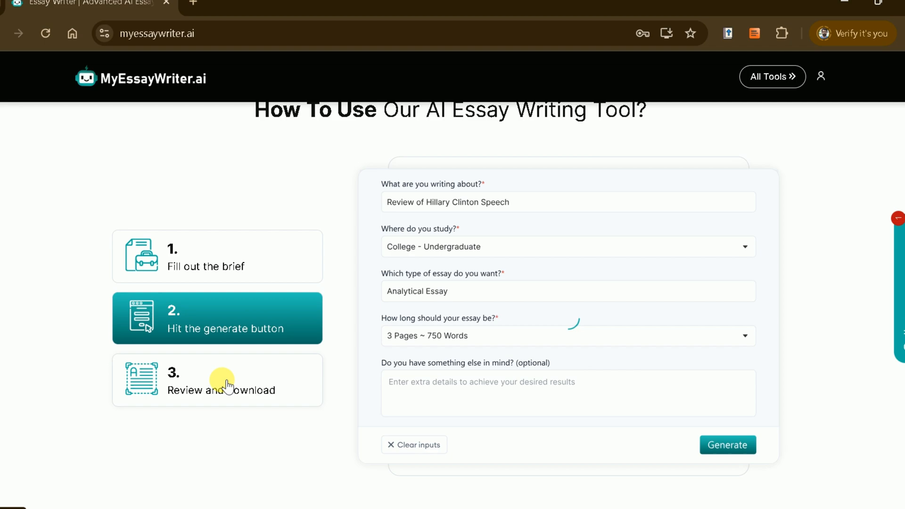
left_click(728, 444)
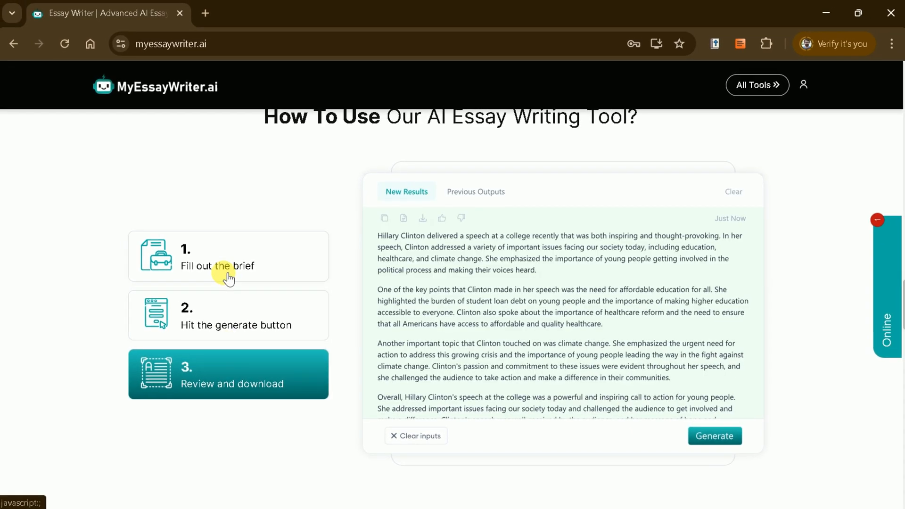
scroll("up", 3)
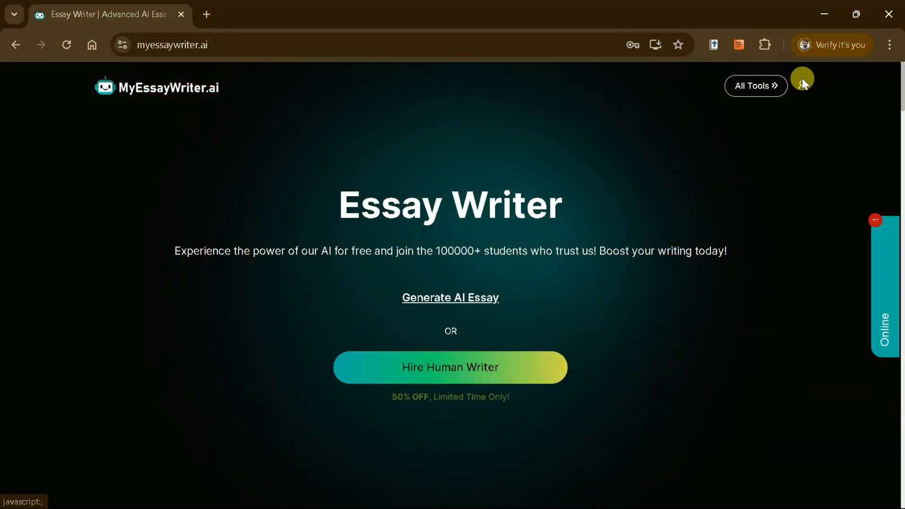
Browse the All Tools grid from AI Writer down to Hook Generator
left_click(756, 86)
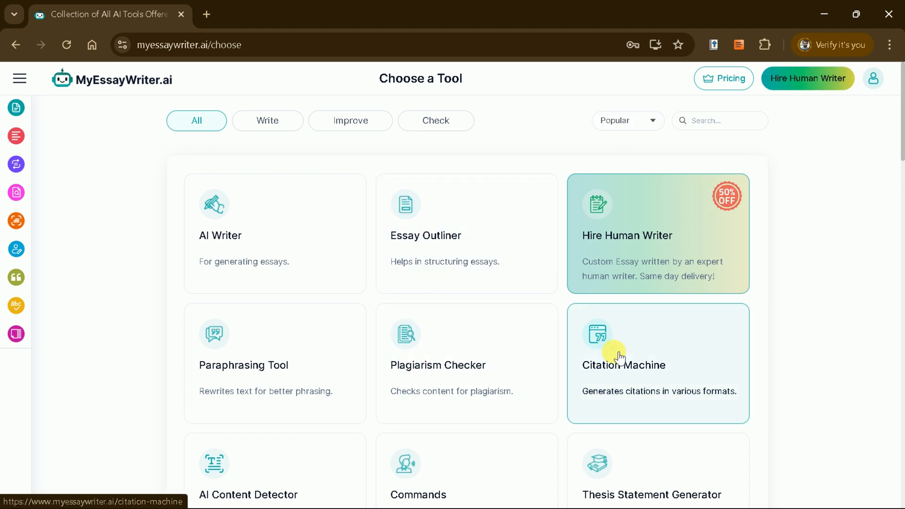
left_click(623, 365)
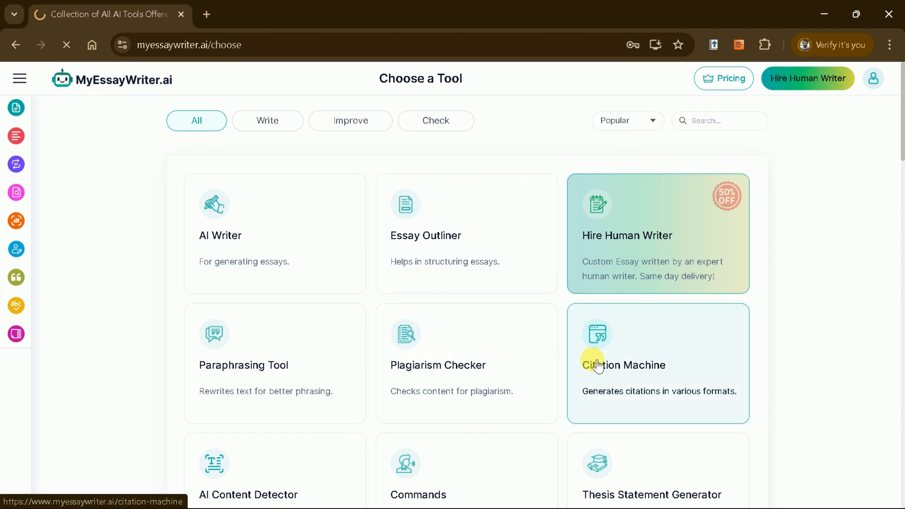
mouse_move(329, 322)
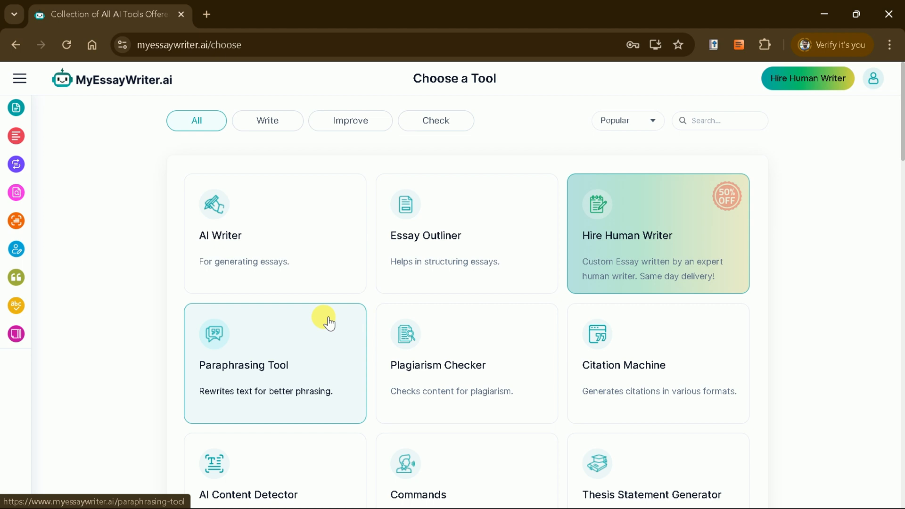
mouse_move(482, 253)
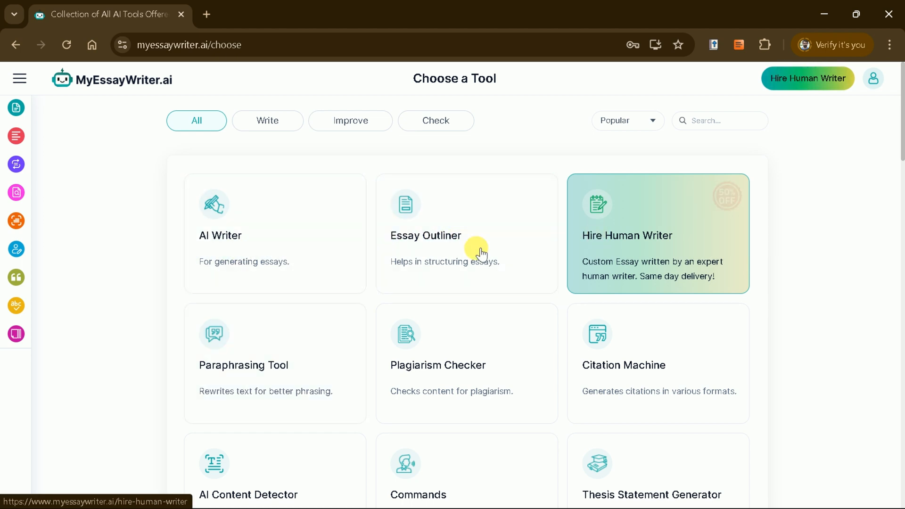
scroll("down", 3)
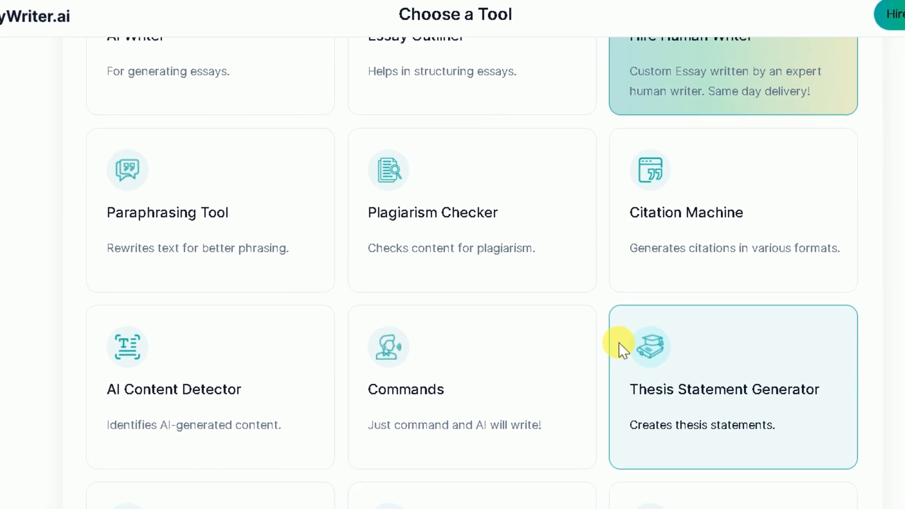
scroll("down", 3)
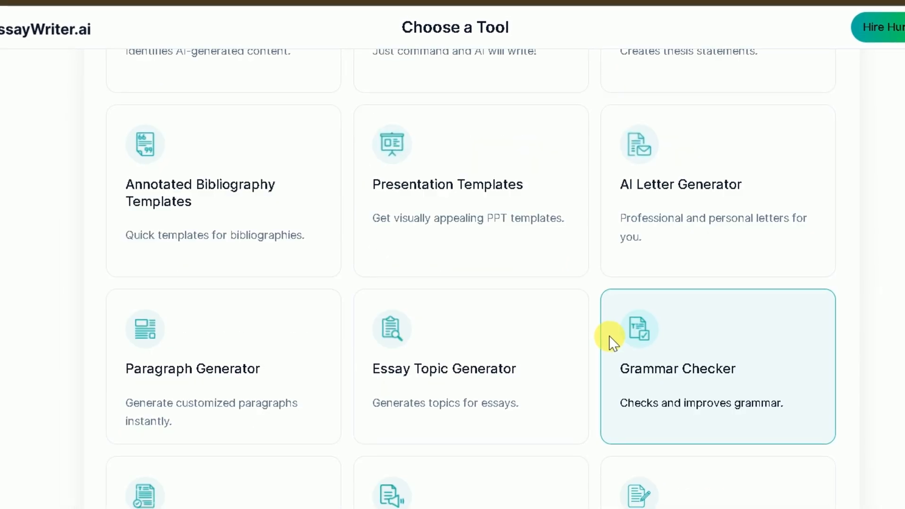
scroll("down", 3)
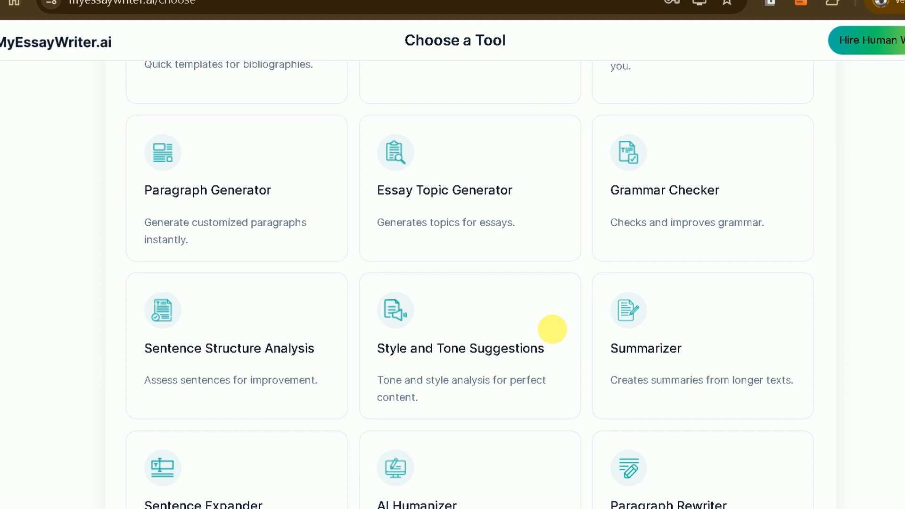
scroll("down", 3)
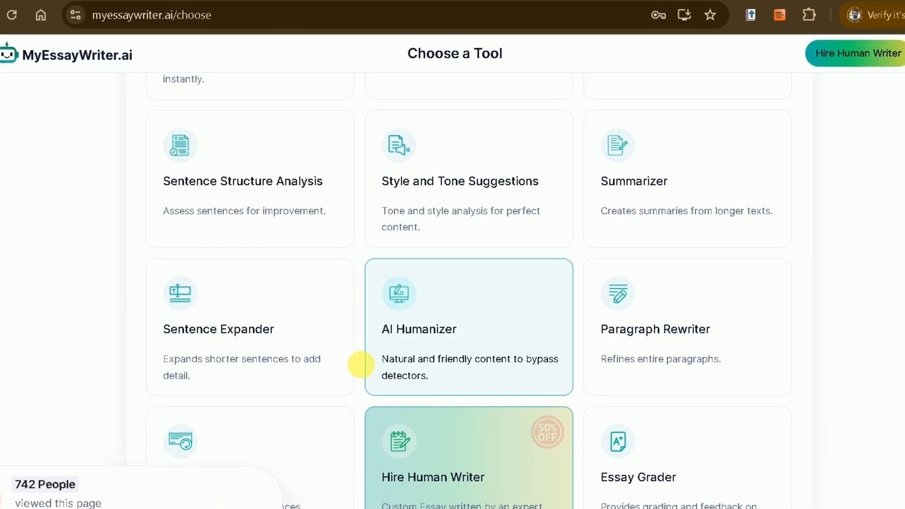
scroll("down", 3)
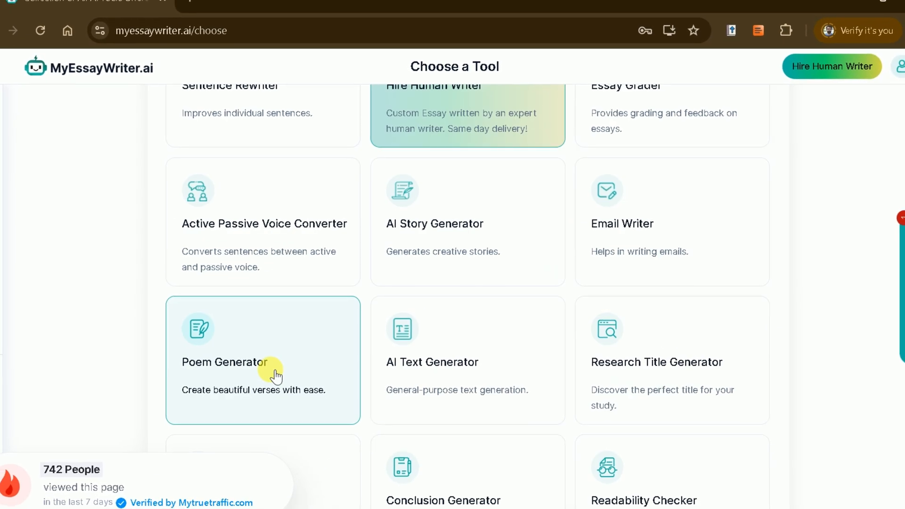
scroll("down", 3)
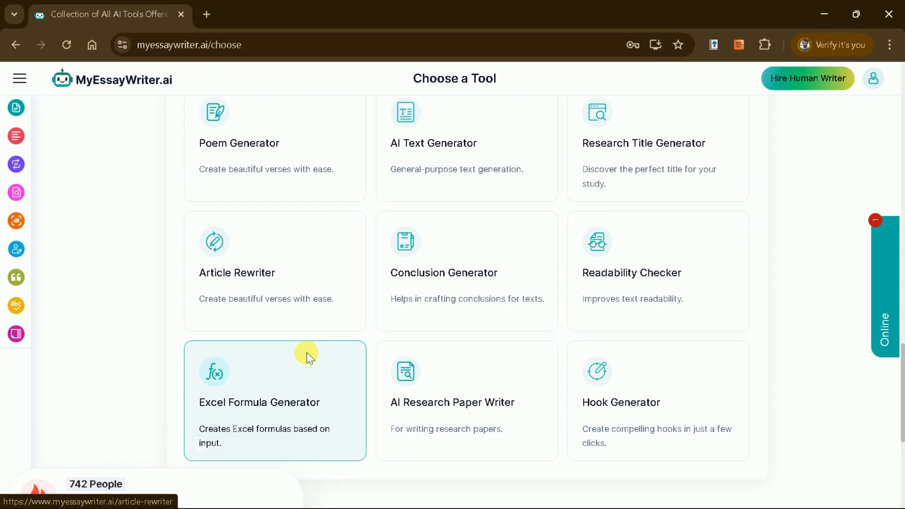
scroll("up", 3)
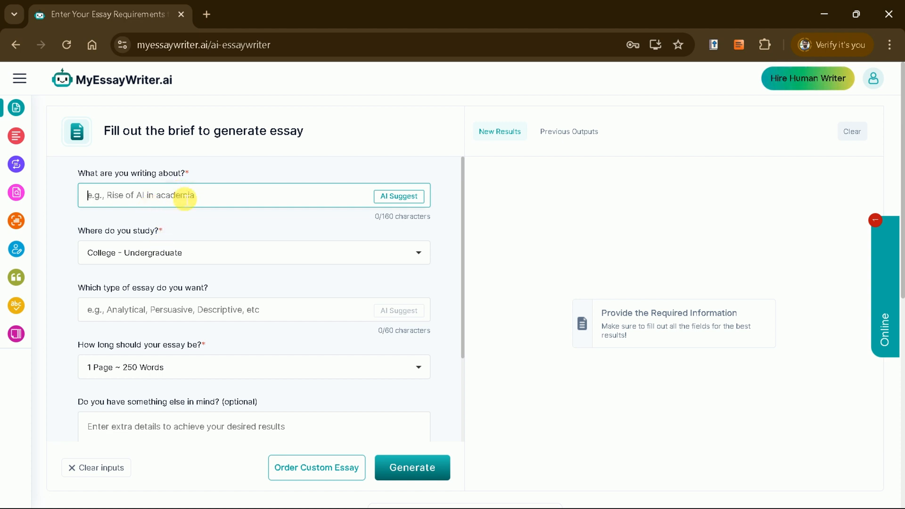
Enter 'AI and its role in science education' as the essay topic
type("AI and its ro")
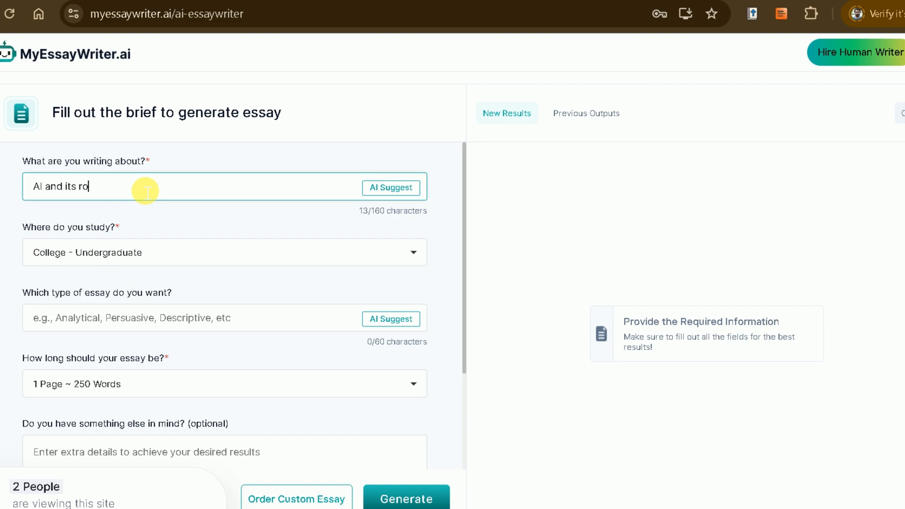
type("le in science educ")
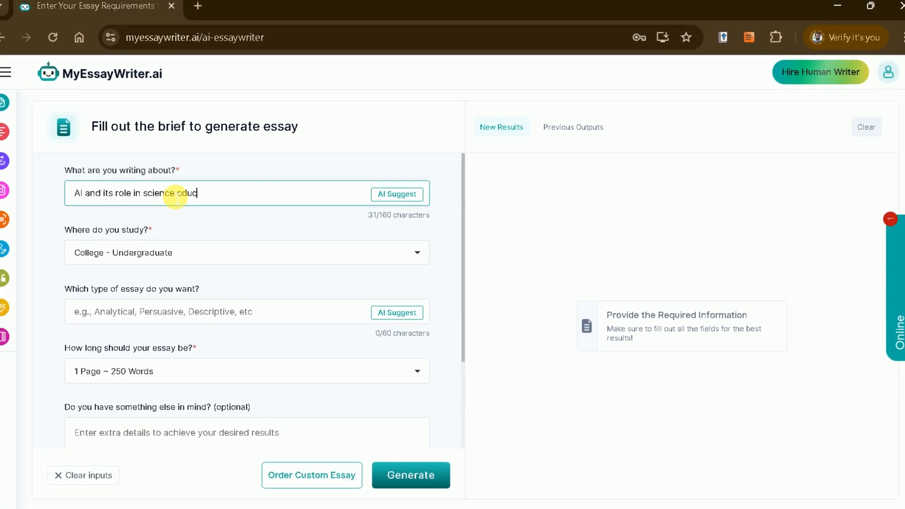
type("ation")
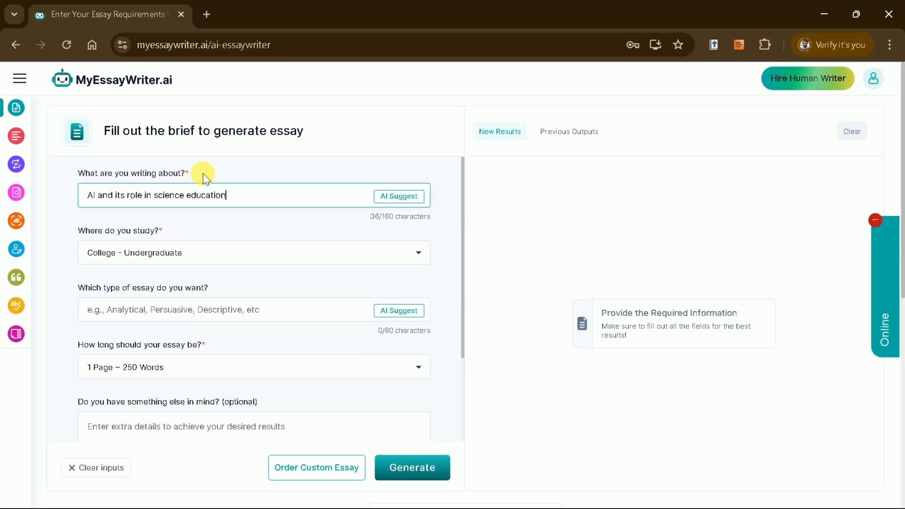
mouse_move(398, 196)
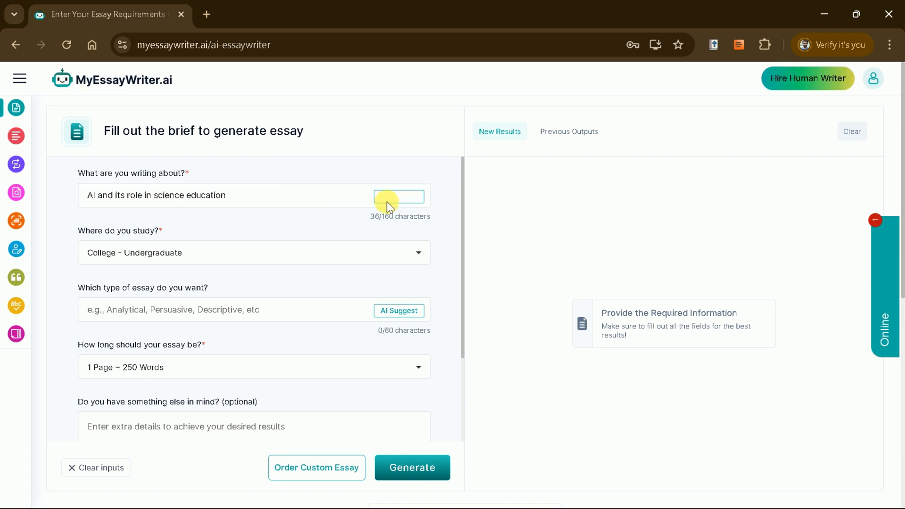
Use an AI-suggested social media topic, Master level, Descriptive type, and one-page length
left_click(419, 195)
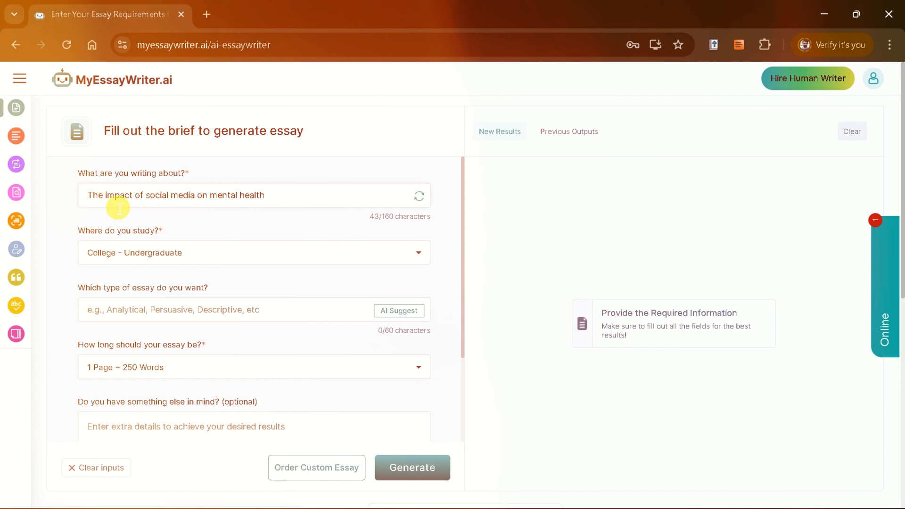
left_click(253, 252)
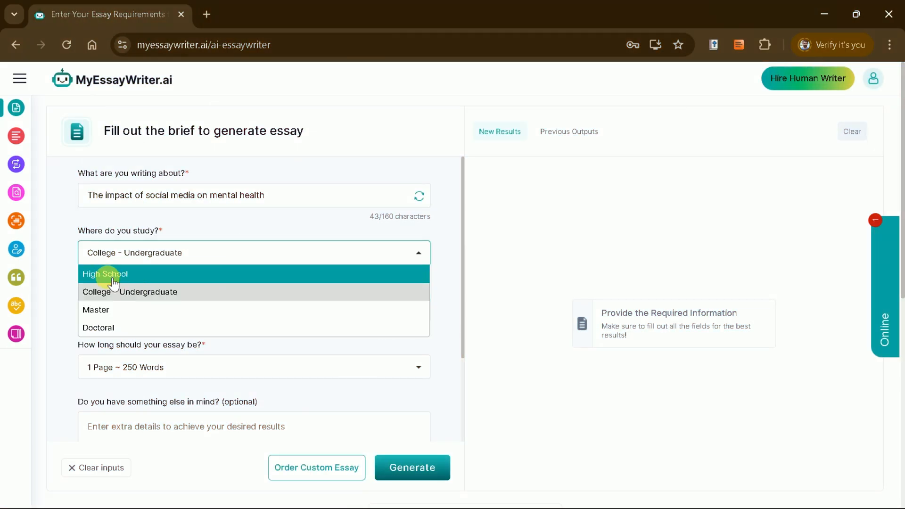
mouse_move(106, 311)
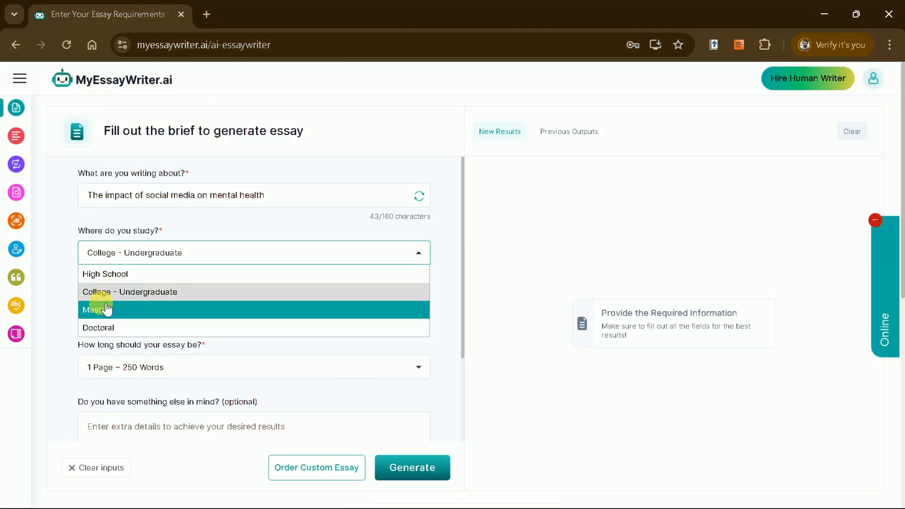
left_click(97, 311)
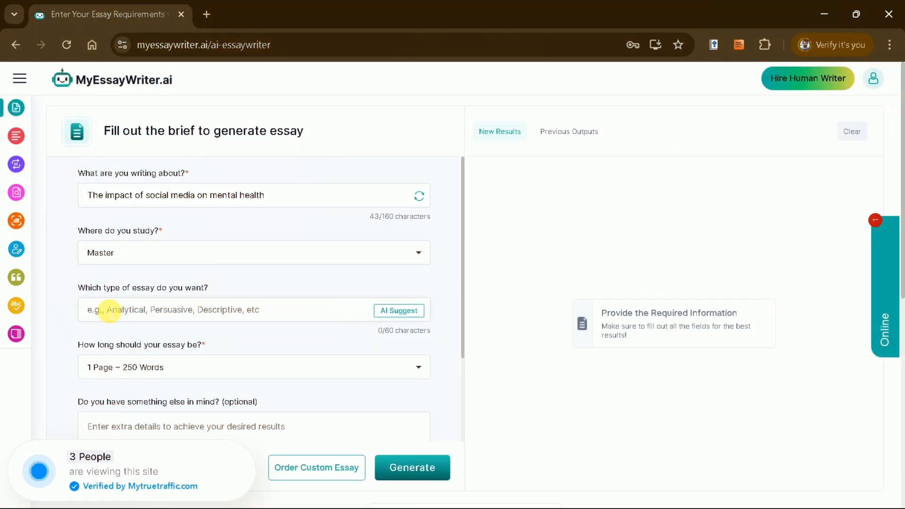
mouse_move(152, 331)
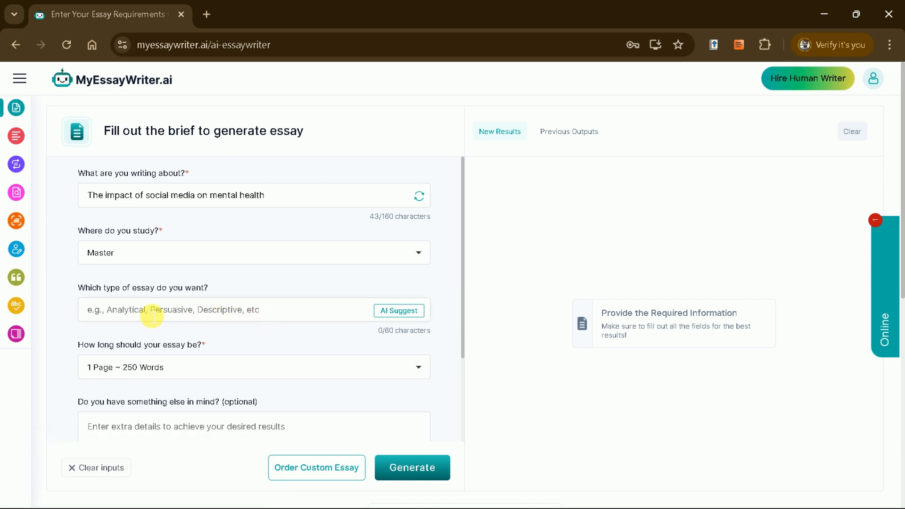
type("Descriptive")
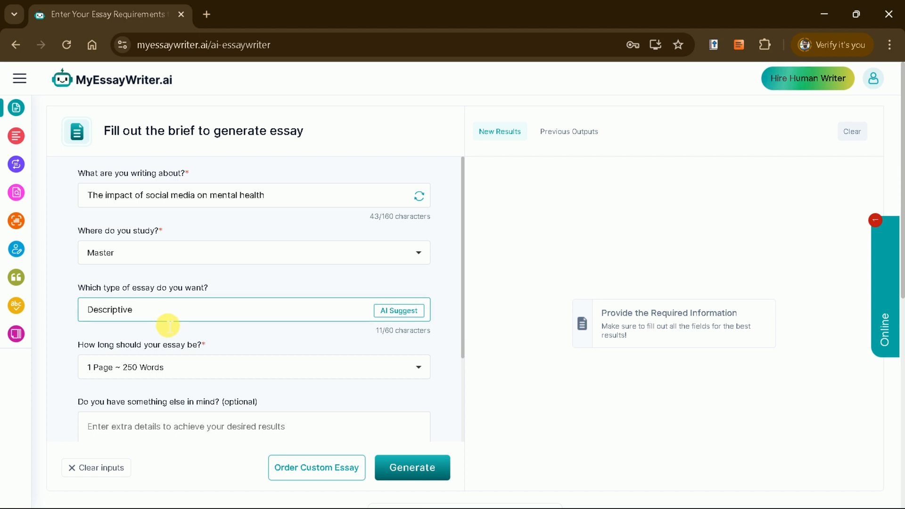
scroll("down", 3)
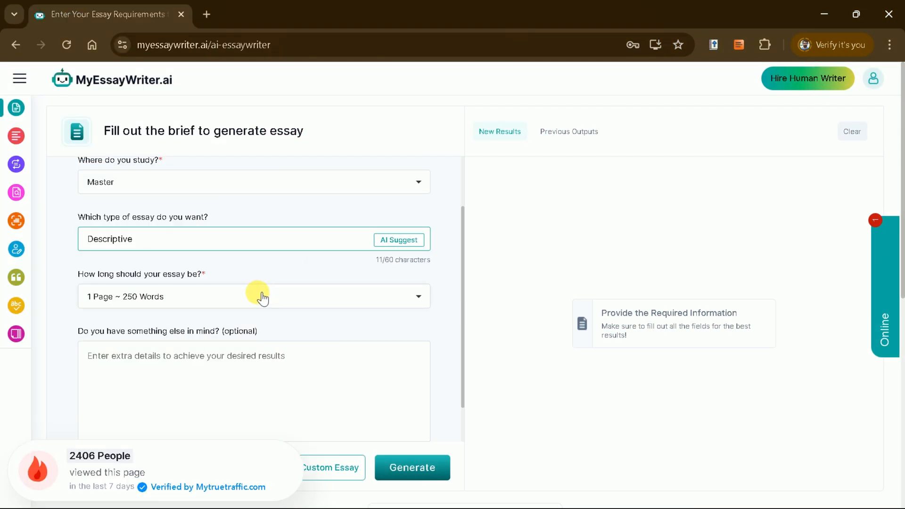
left_click(253, 297)
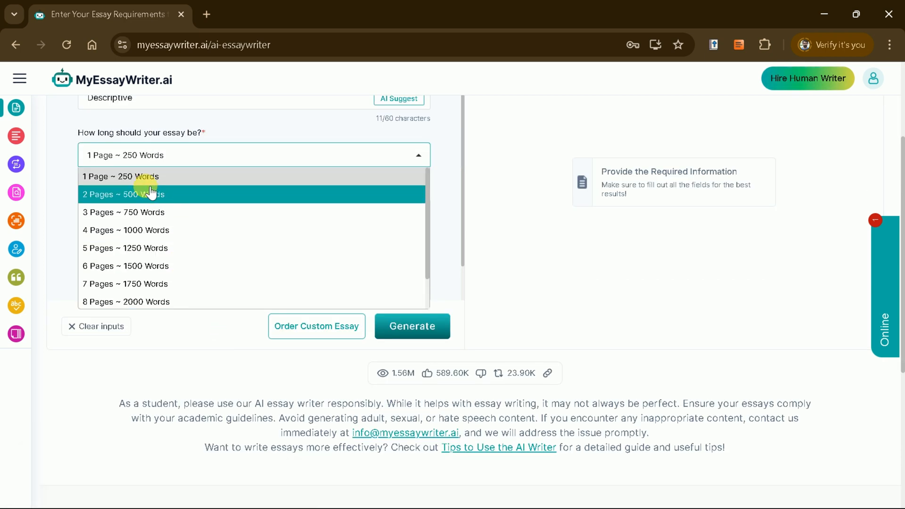
left_click(120, 176)
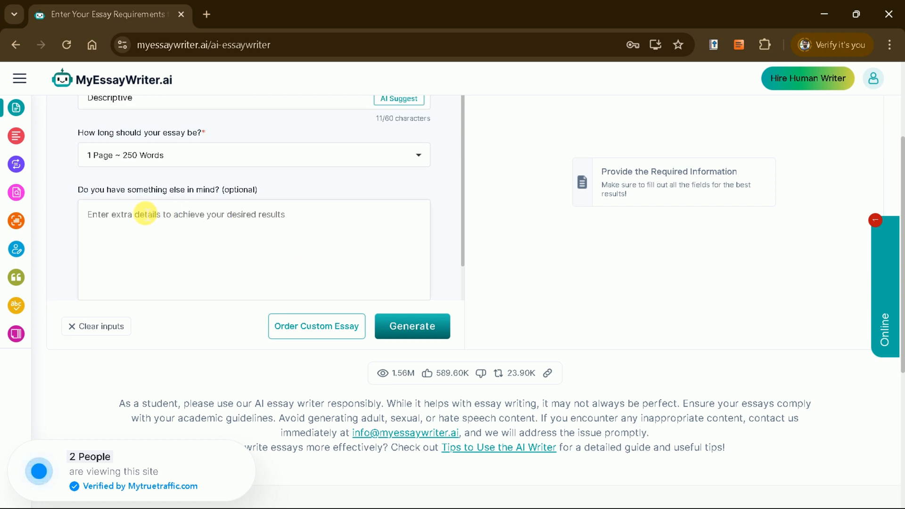
left_click(254, 237)
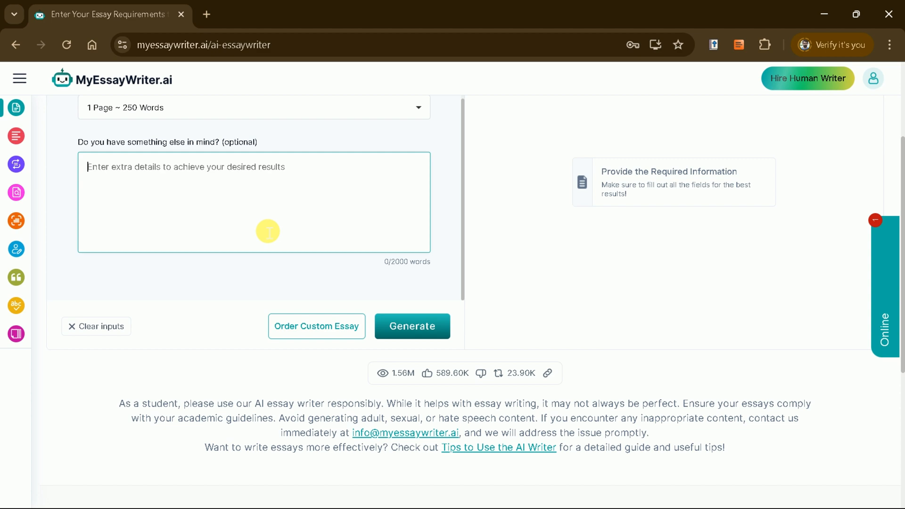
scroll("up", 3)
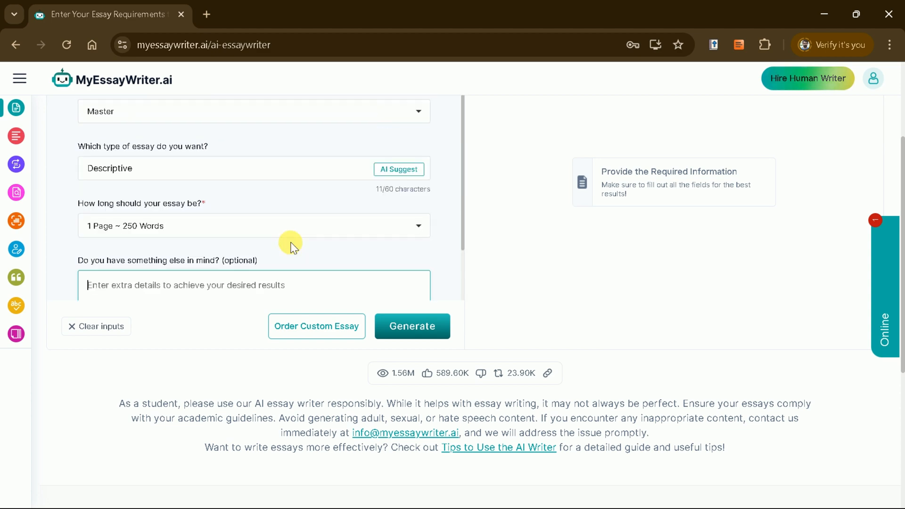
Generate 'The Impact of Social Media on Mental Health' and scroll through to its conclusion
left_click(412, 326)
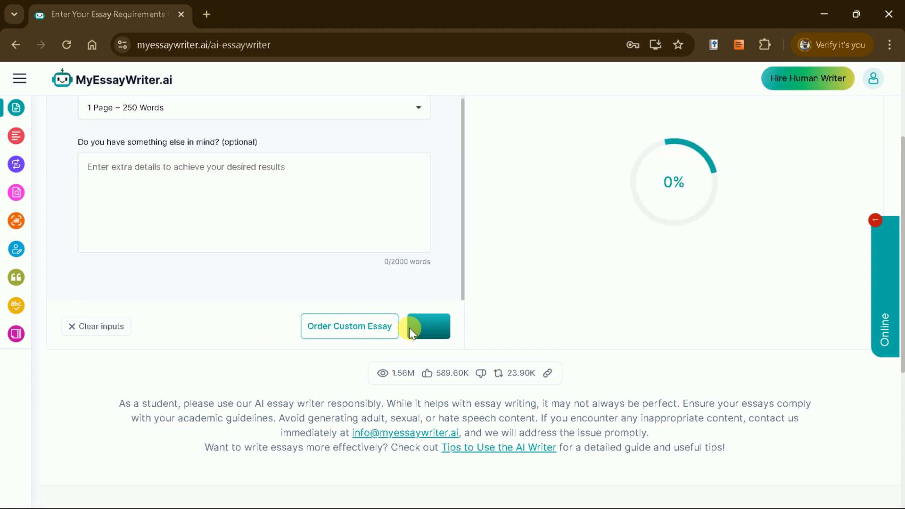
left_click(427, 327)
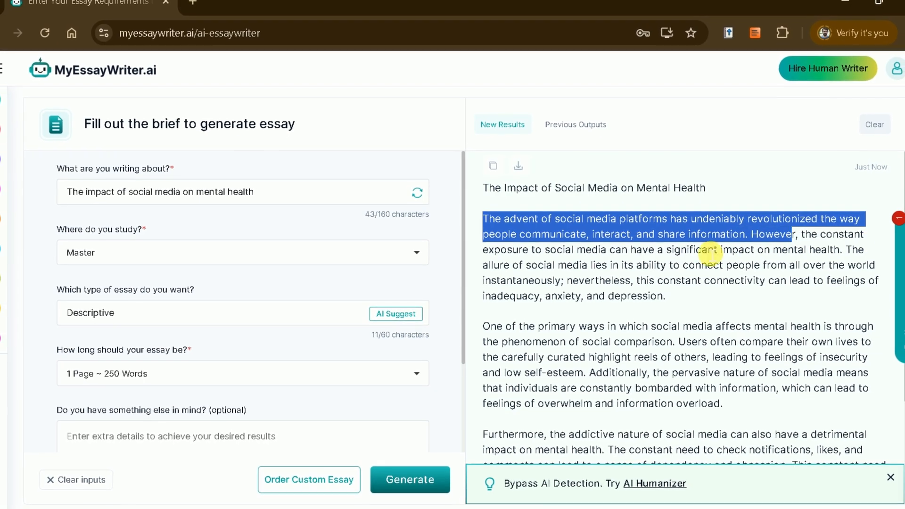
scroll("down", 3)
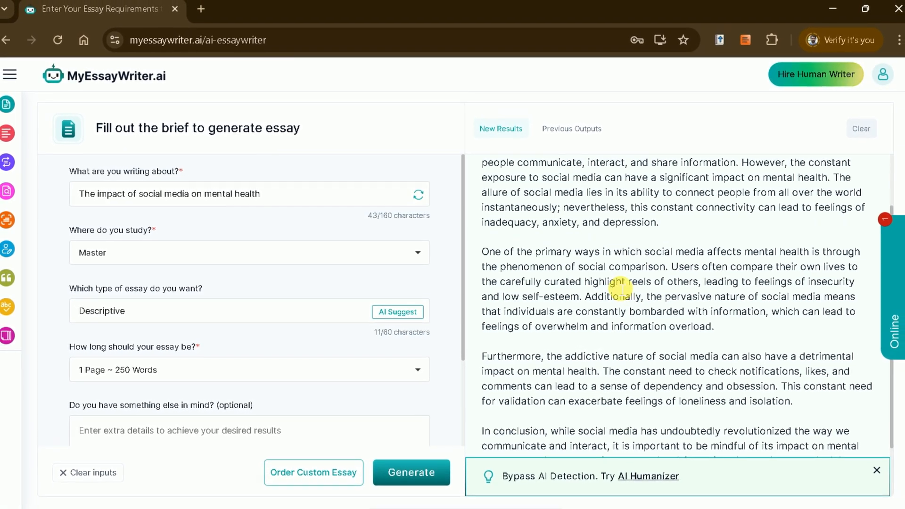
scroll("down", 3)
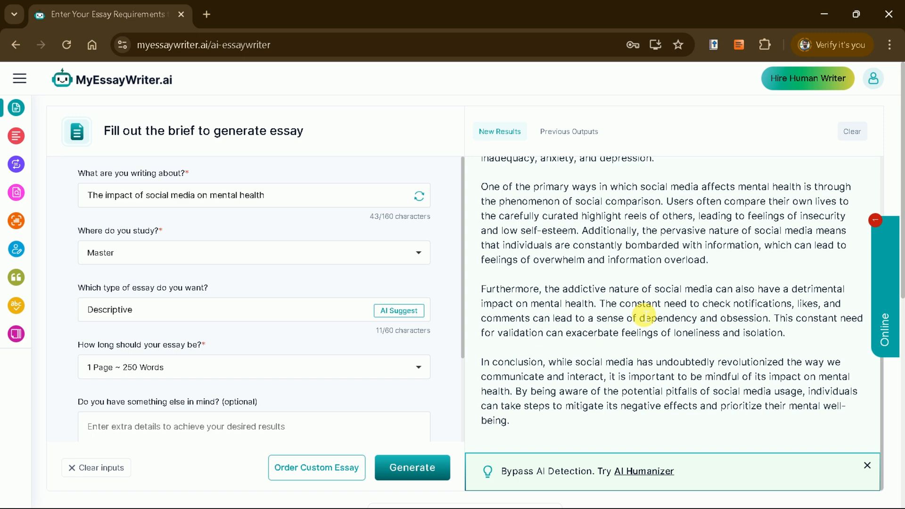
mouse_move(508, 378)
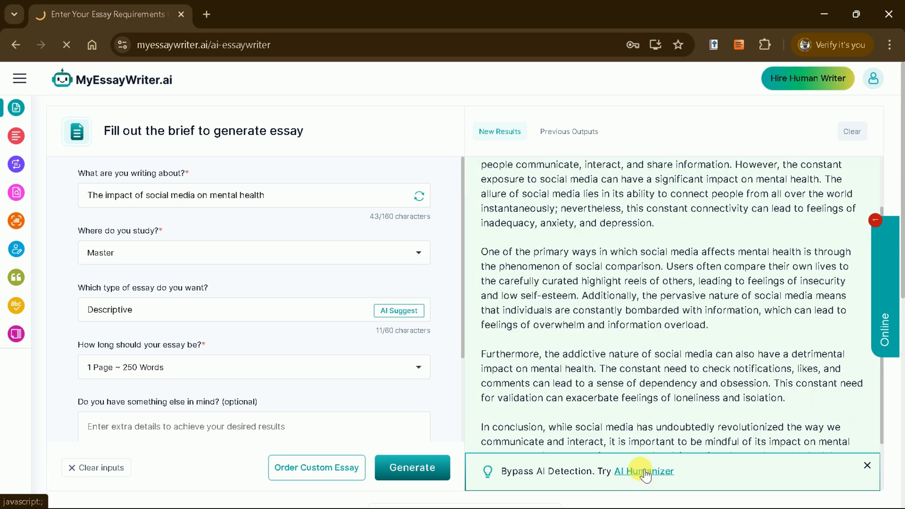
Humanize the generated essay and review the 230-word reworded version
left_click(644, 471)
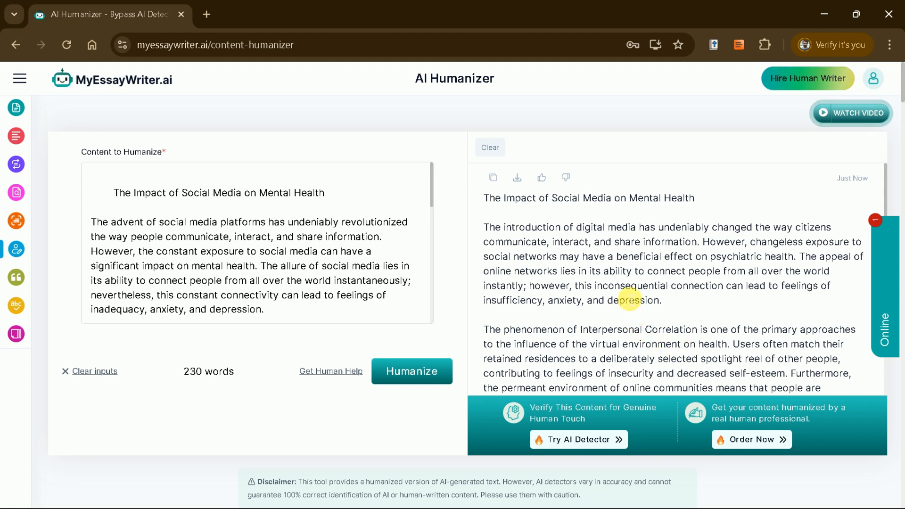
scroll("down", 3)
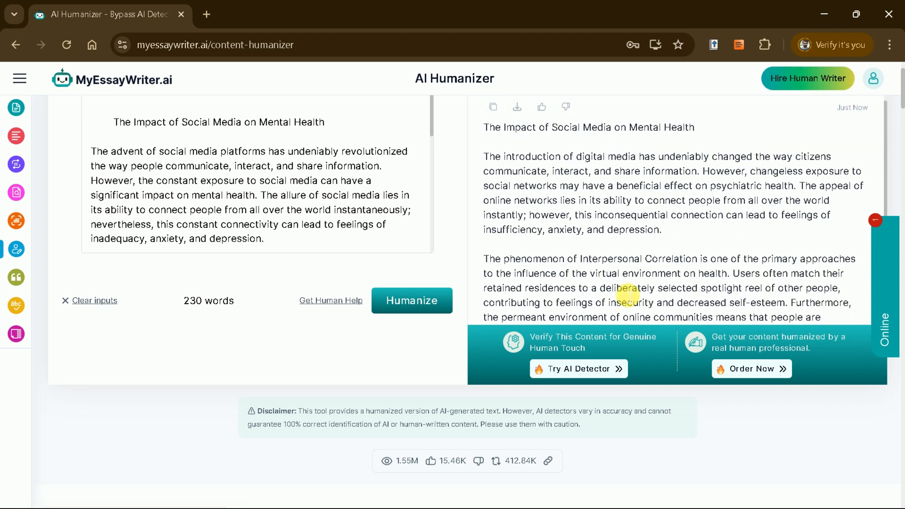
scroll("up", 3)
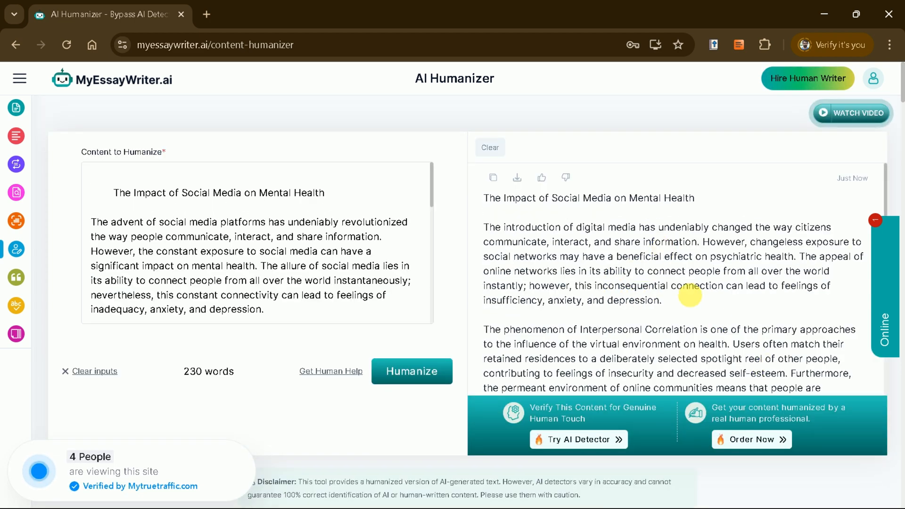
left_click(579, 440)
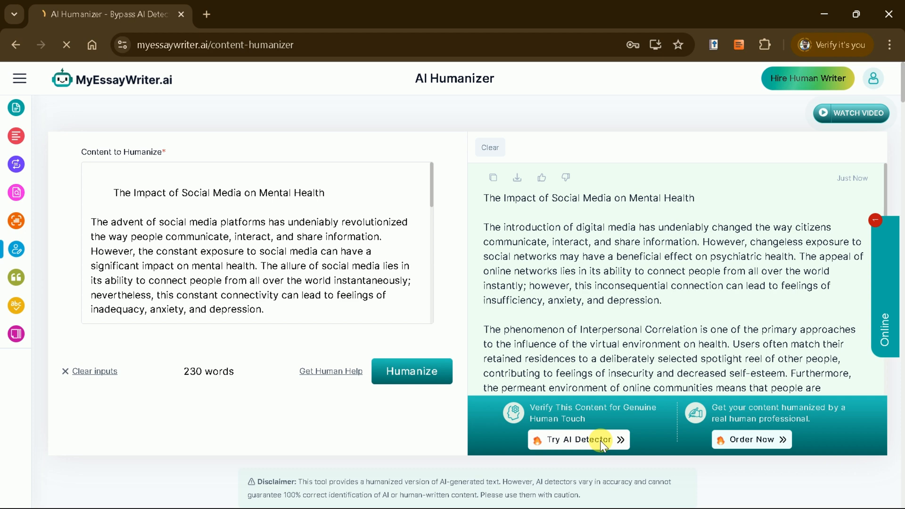
Check the humanized essay in the AI Content Detector, scoring 0% AI and 100% human
left_click(579, 440)
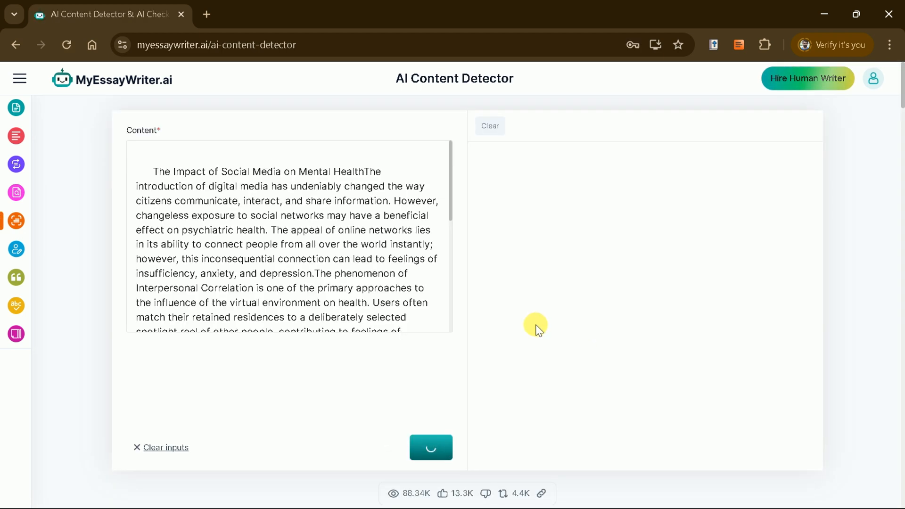
left_click(420, 448)
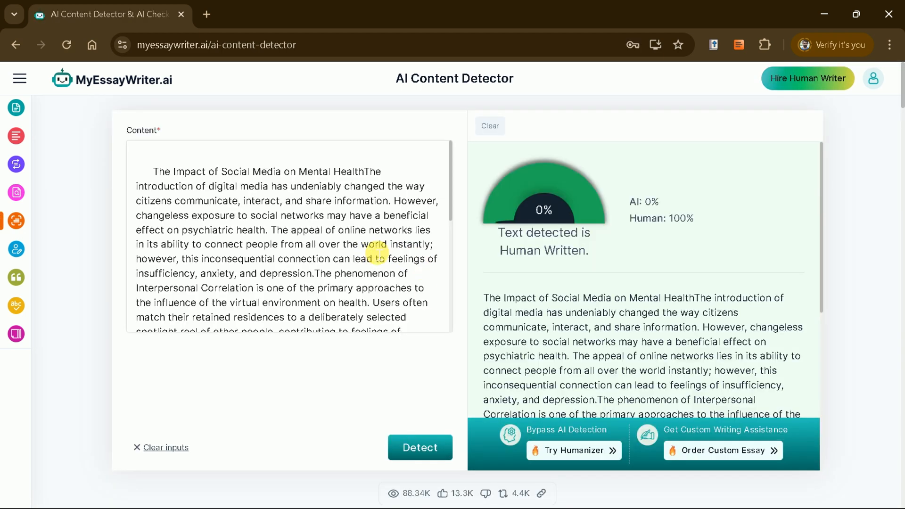
mouse_move(686, 222)
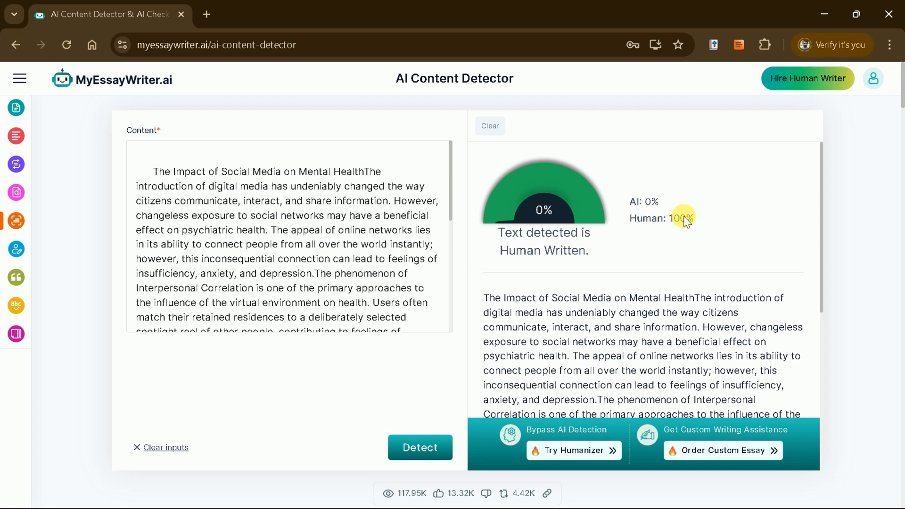
scroll("down", 3)
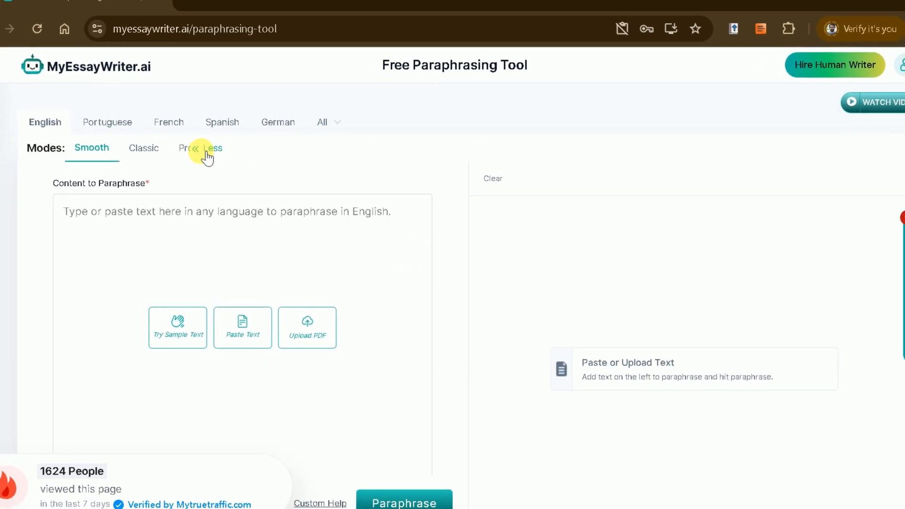
Paraphrase the 206-word climate change sample in Scholarly mode, yielding 237 words
left_click(203, 148)
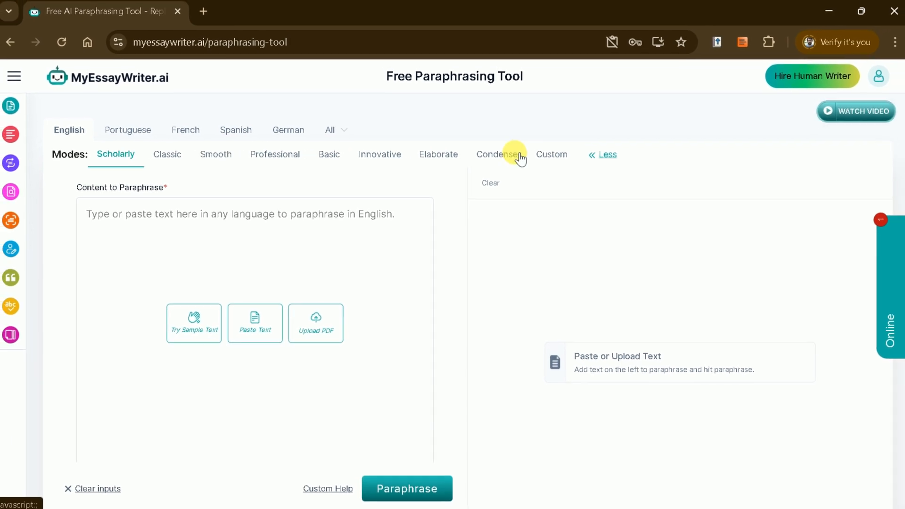
left_click(194, 324)
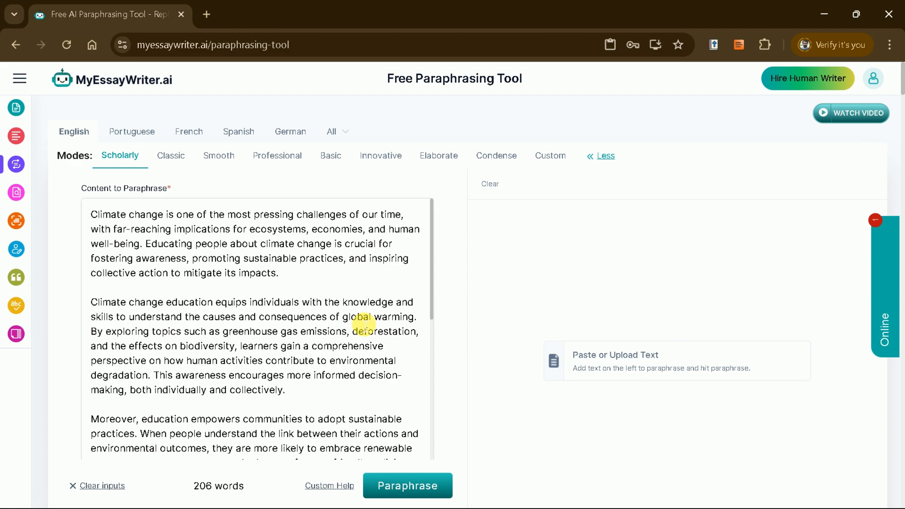
left_click(407, 486)
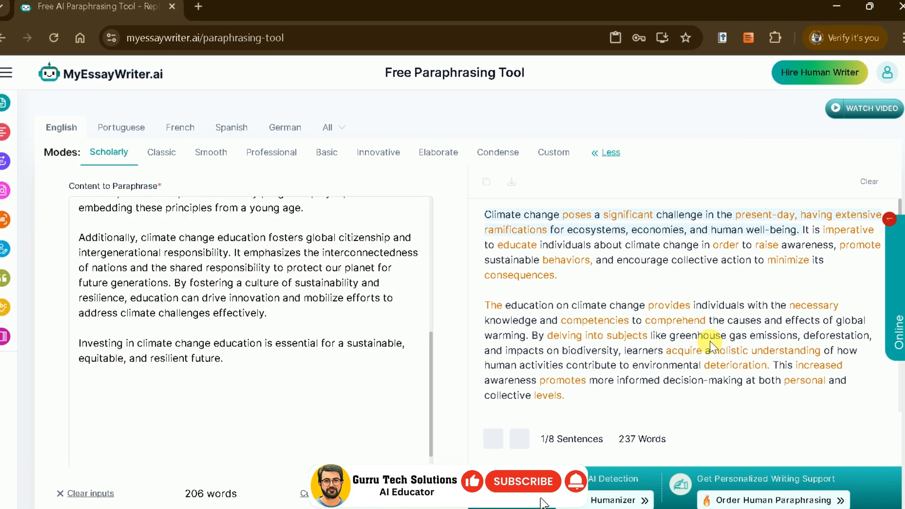
scroll("down", 3)
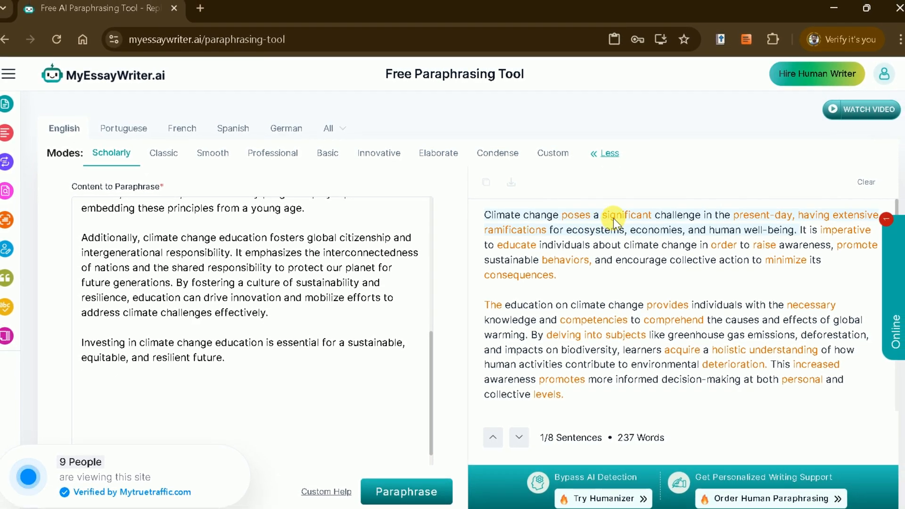
scroll("up", 3)
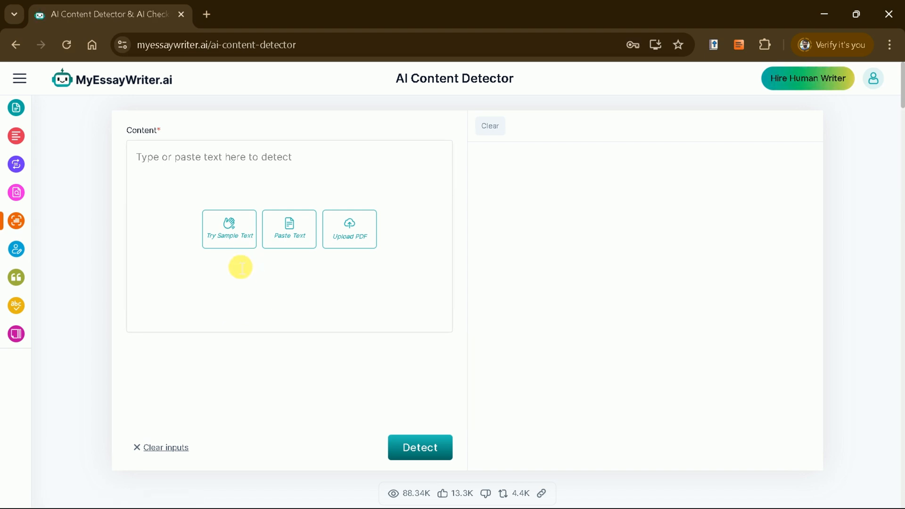
mouse_move(186, 167)
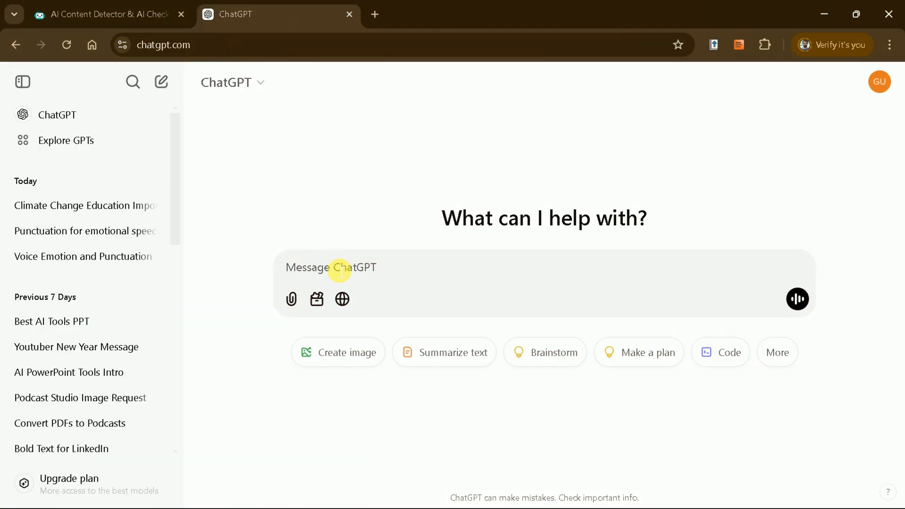
Ask ChatGPT to 'write a 150 words on climate' and copy the response
type("write a 150 words on climate")
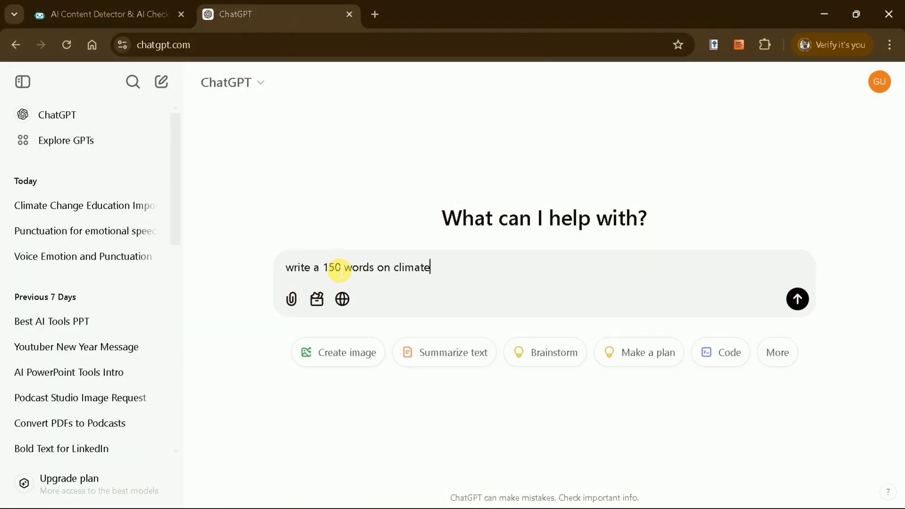
left_click(797, 299)
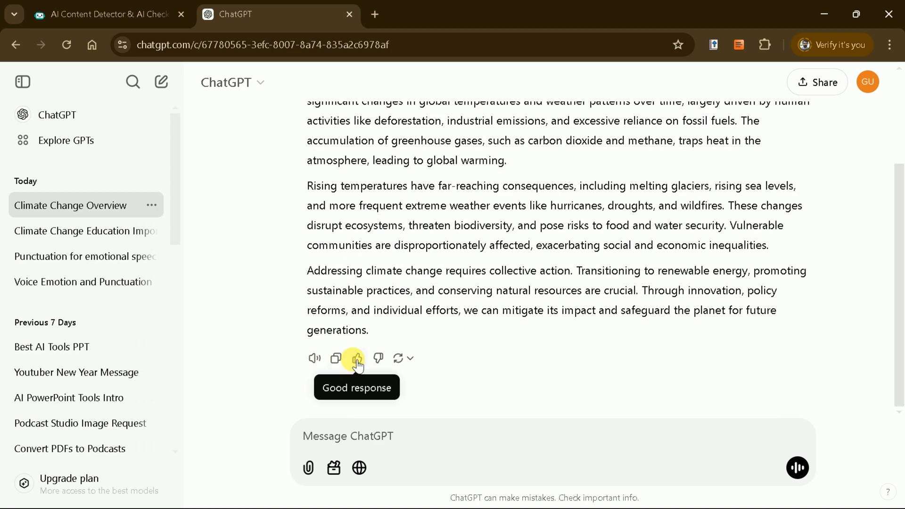
left_click(104, 15)
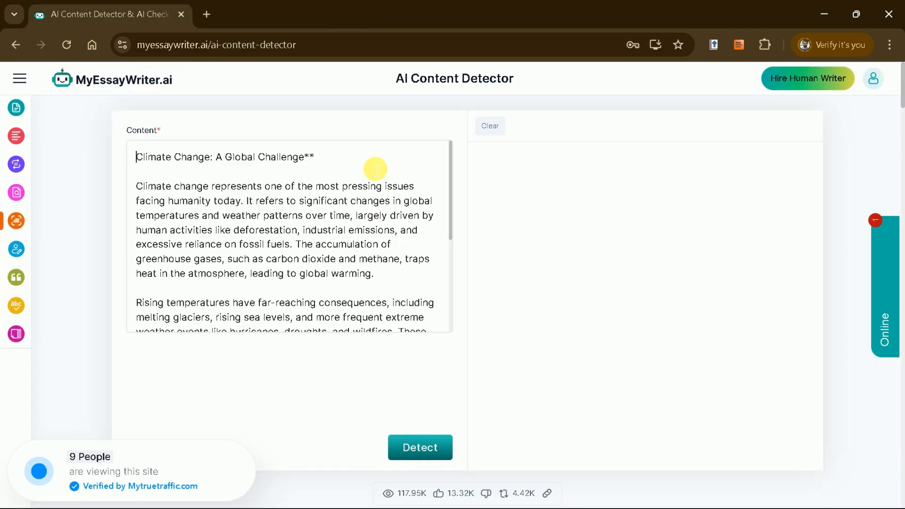
Detect the pasted ChatGPT climate essay, which scores 100% AI and 0% human
left_click(420, 448)
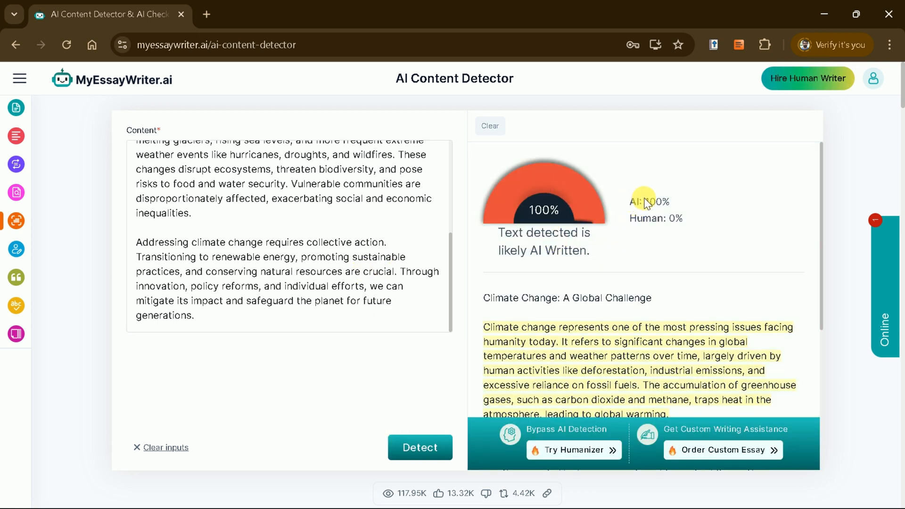
mouse_move(633, 257)
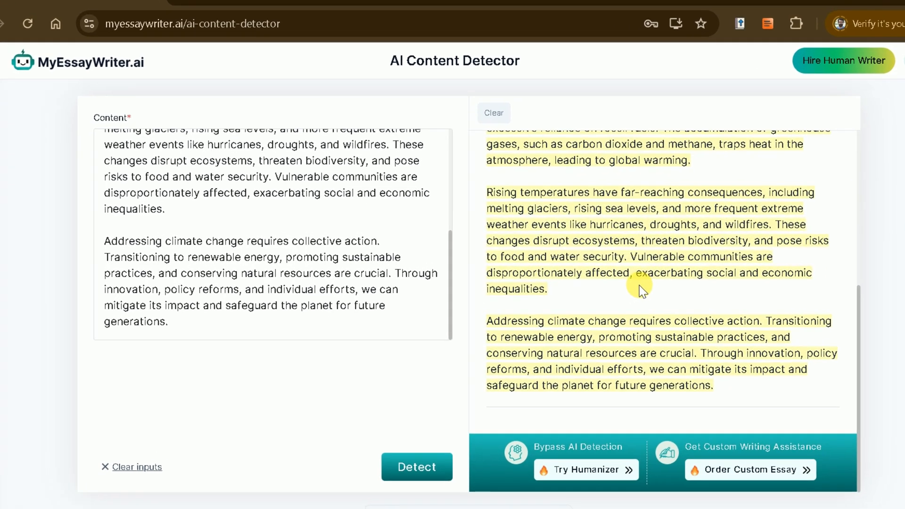
left_click(416, 467)
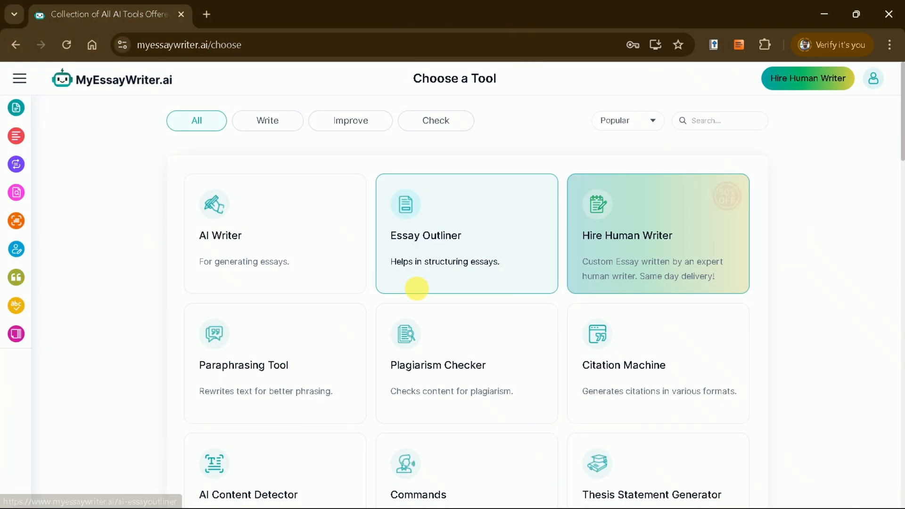
Scroll down the tool collection page to the last tools, ending at Hook Generator
scroll("down", 3)
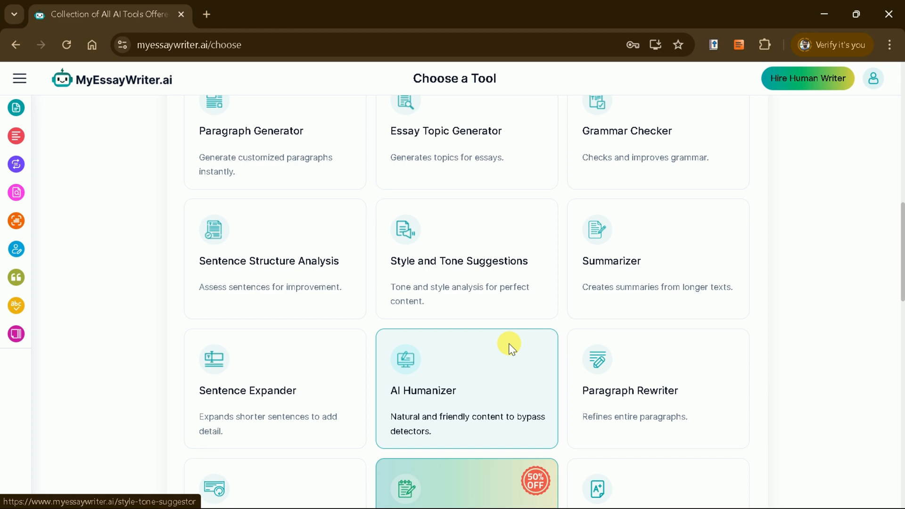
scroll("down", 3)
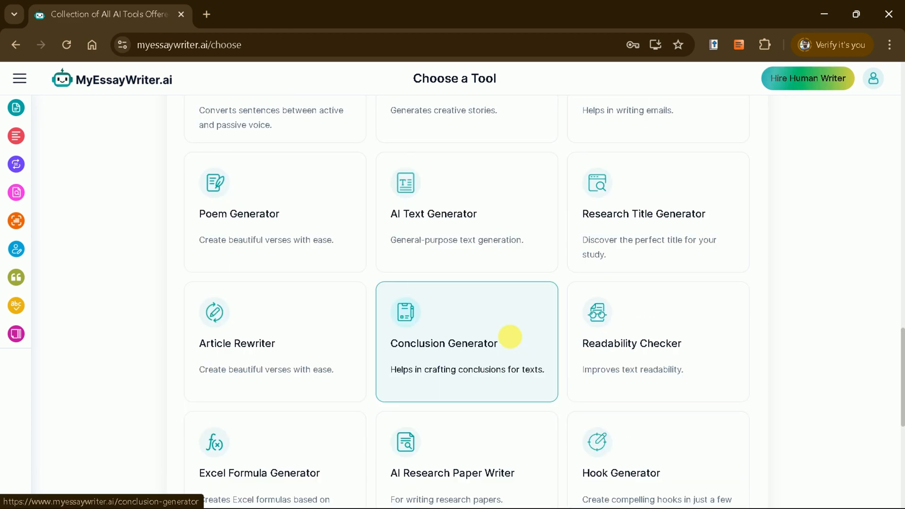
scroll("down", 3)
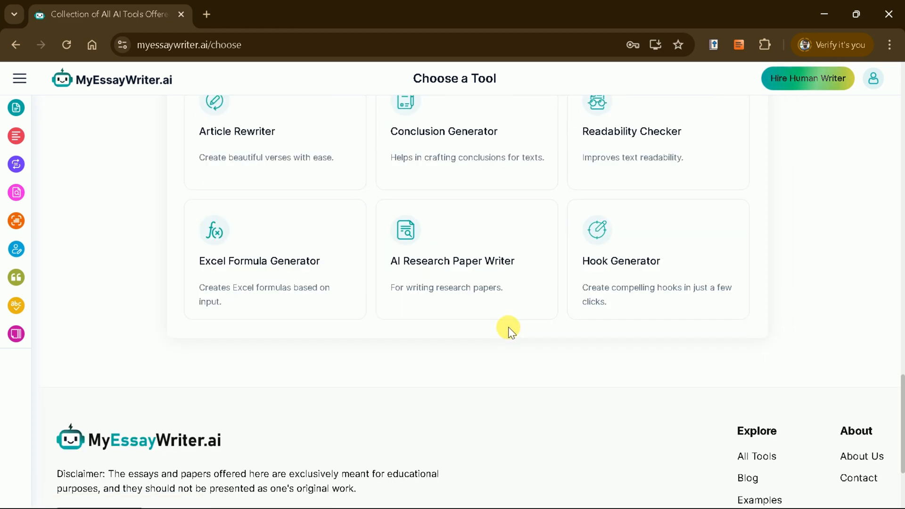